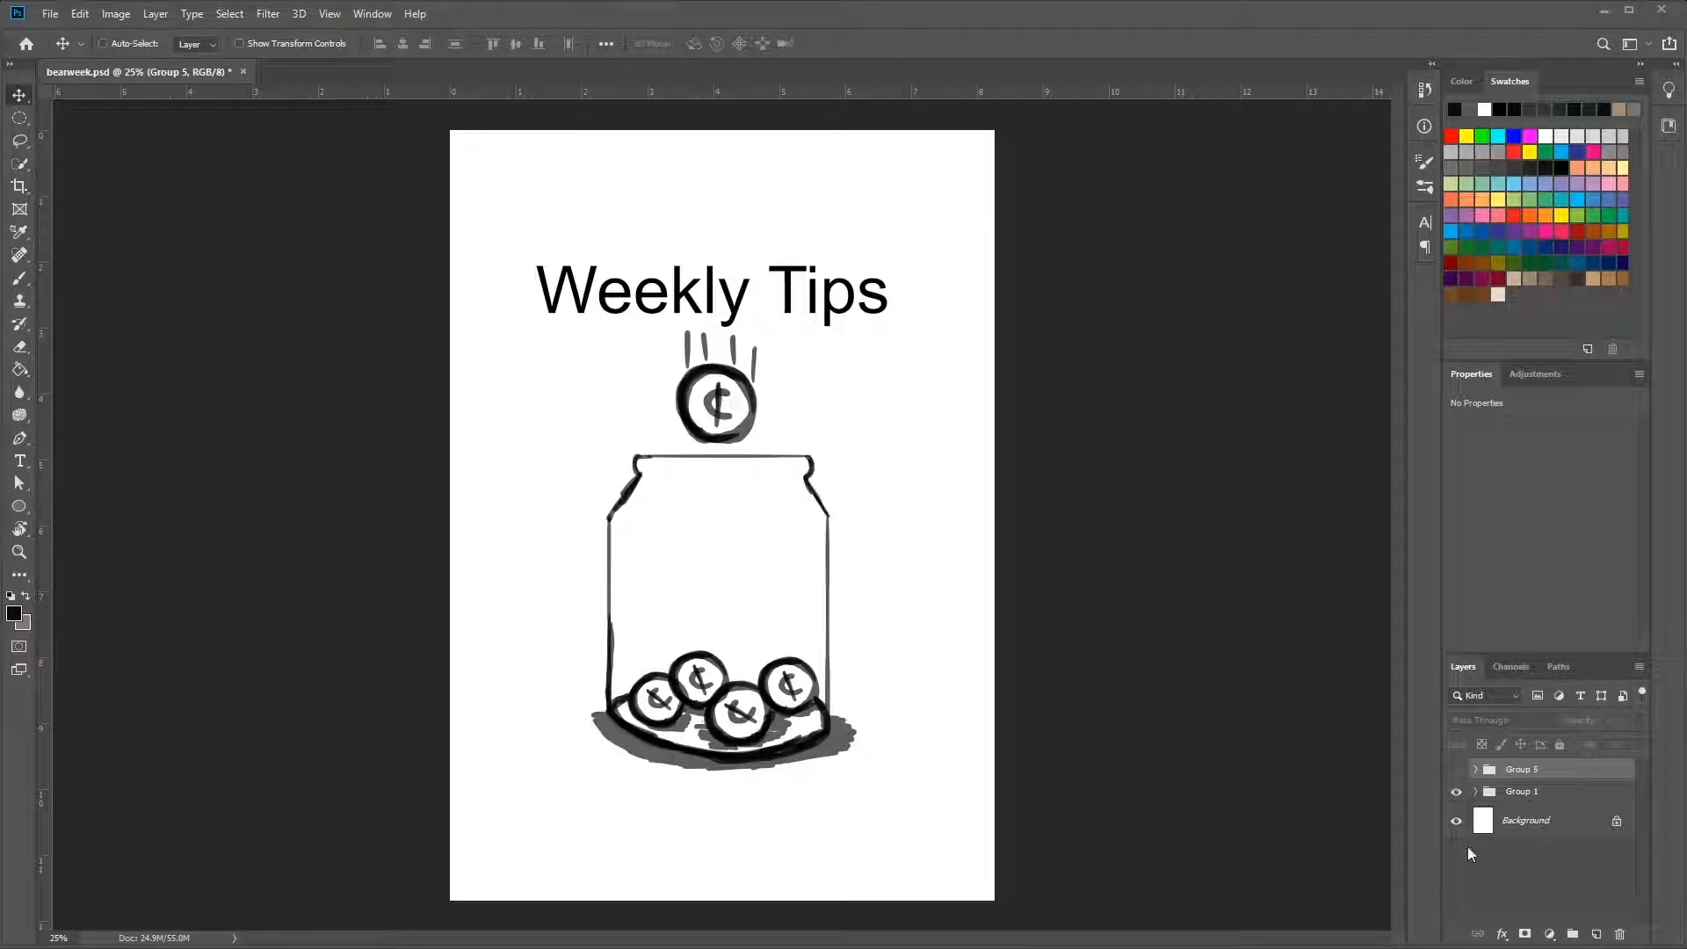
Sketch the front-view bear skull outline on Layer 9 beside the vertical guide.
left_click(1457, 791)
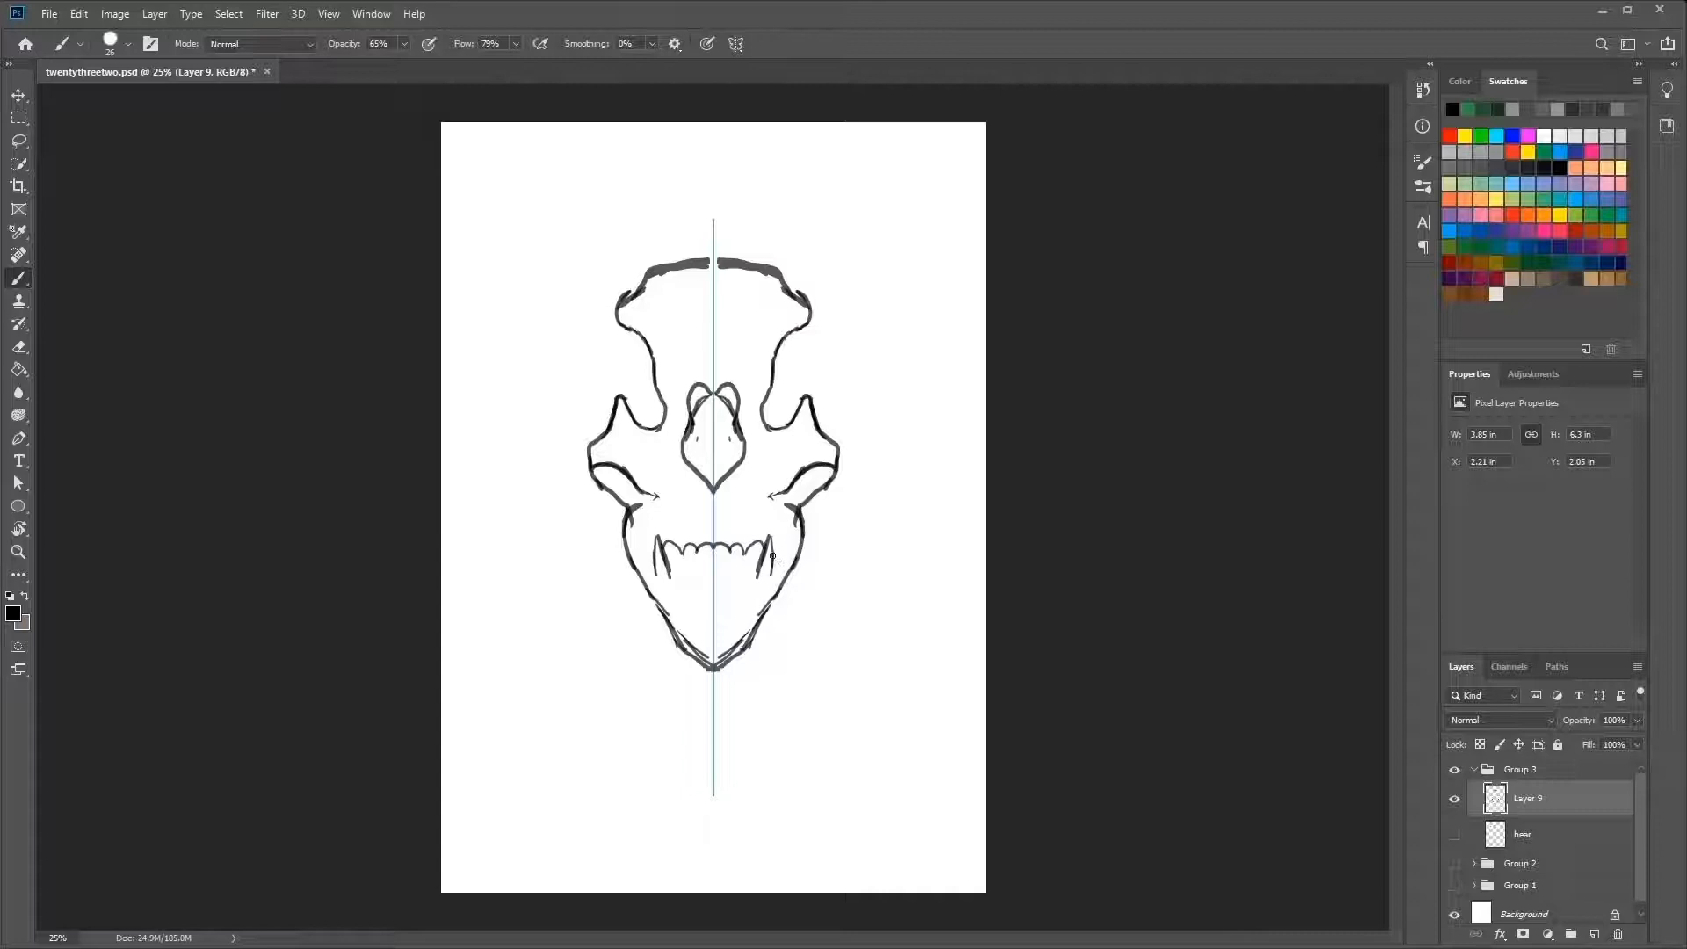
Ink the front view's fangs, teeth row, nasal opening and cranium top in black.
left_click(732, 570)
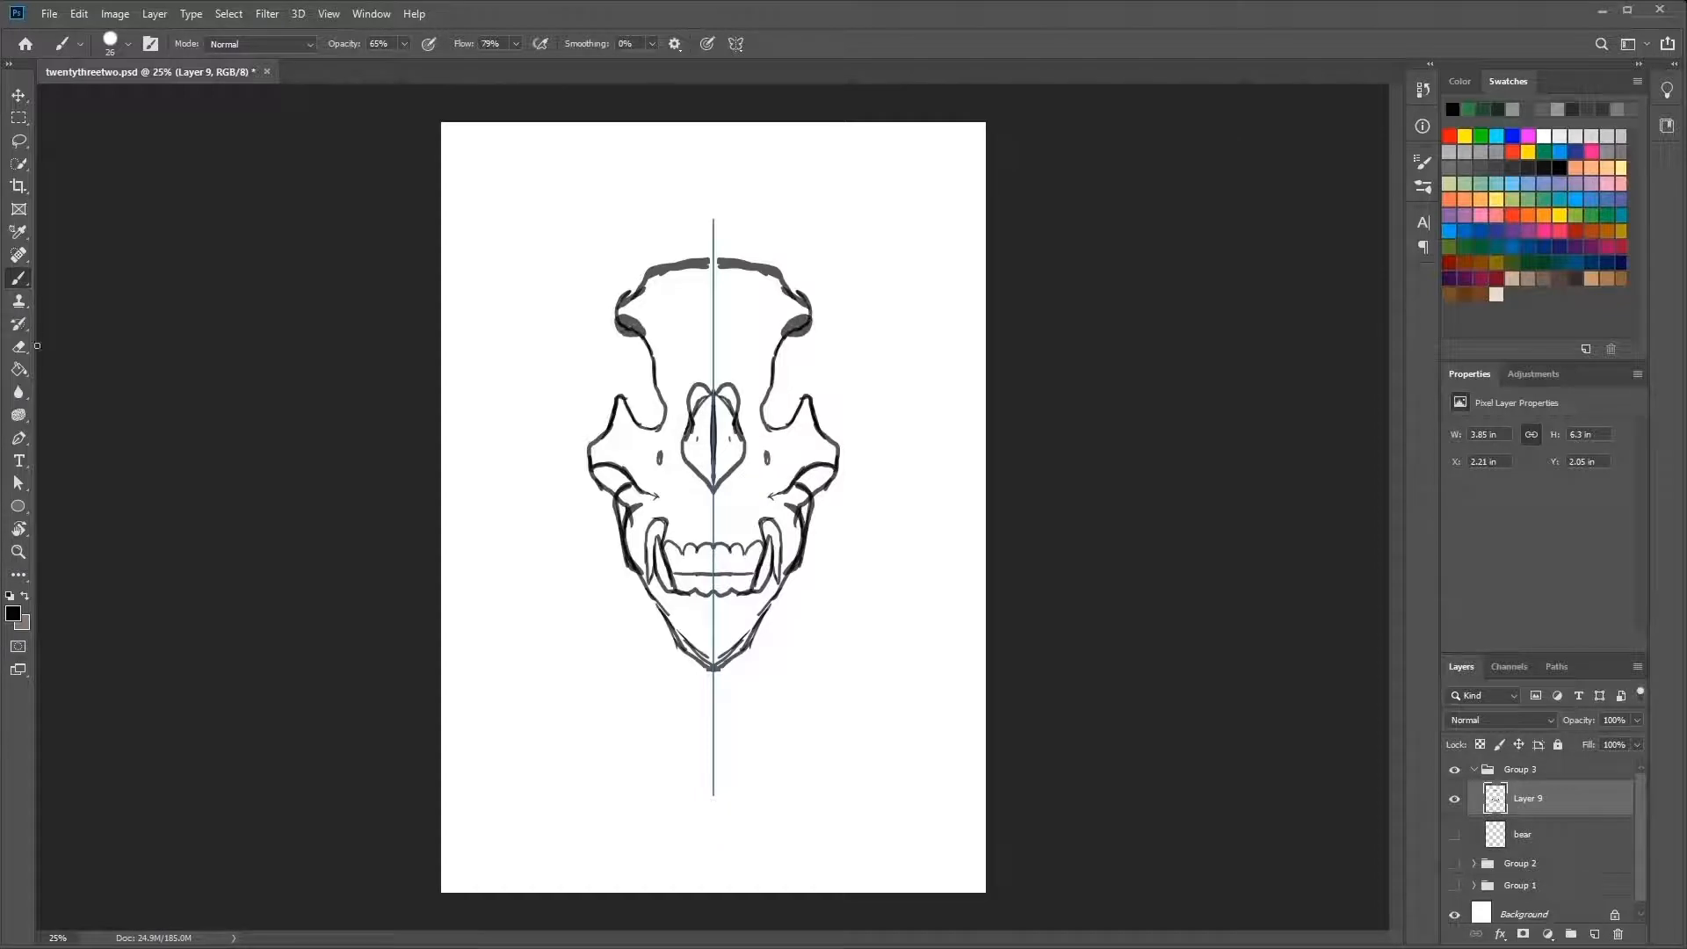
left_click(19, 348)
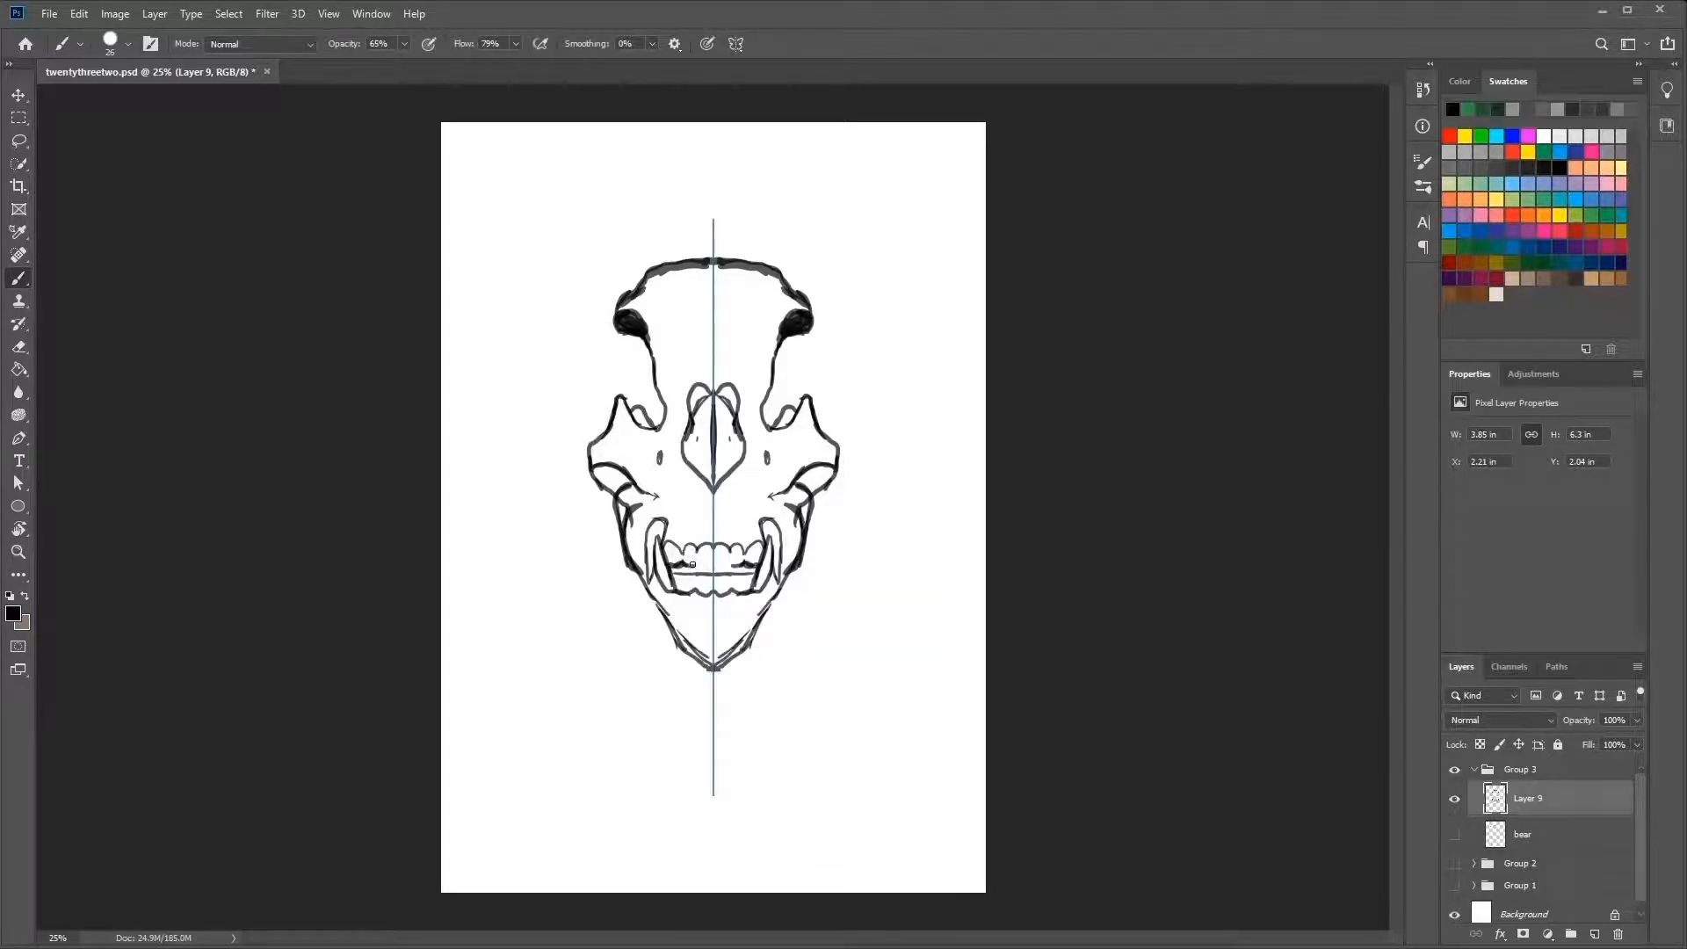
left_click(691, 561)
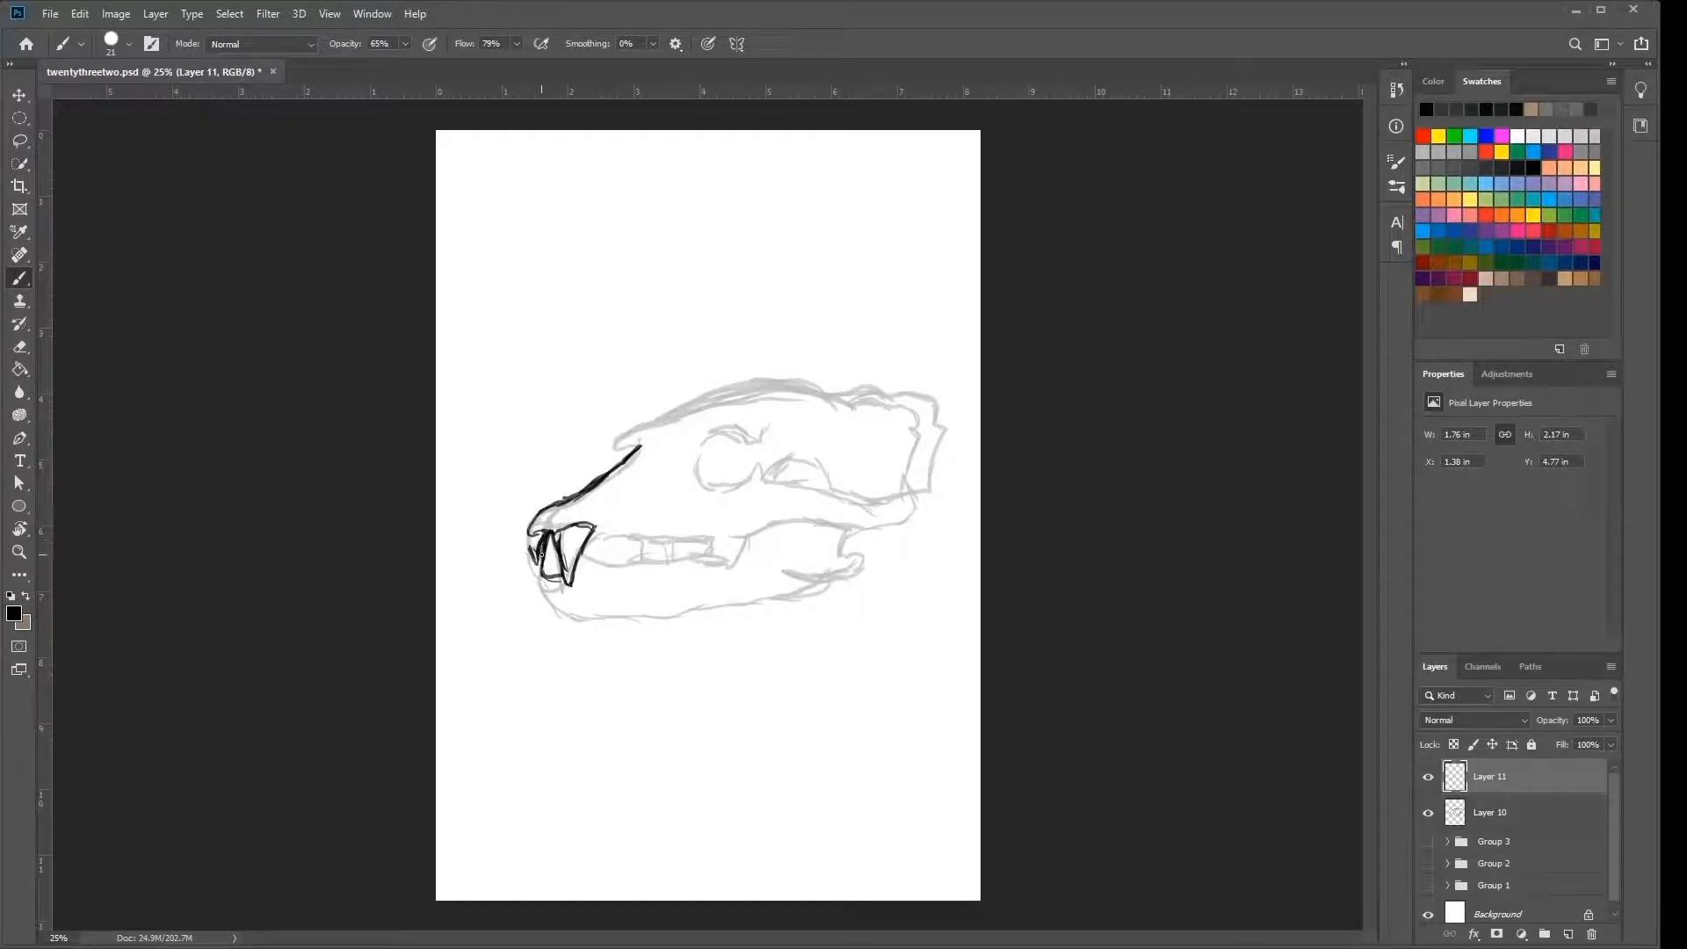
Hide Group 3, sketch a grey side view on Layer 10, and ink the snout on Layer 11.
left_click(127, 44)
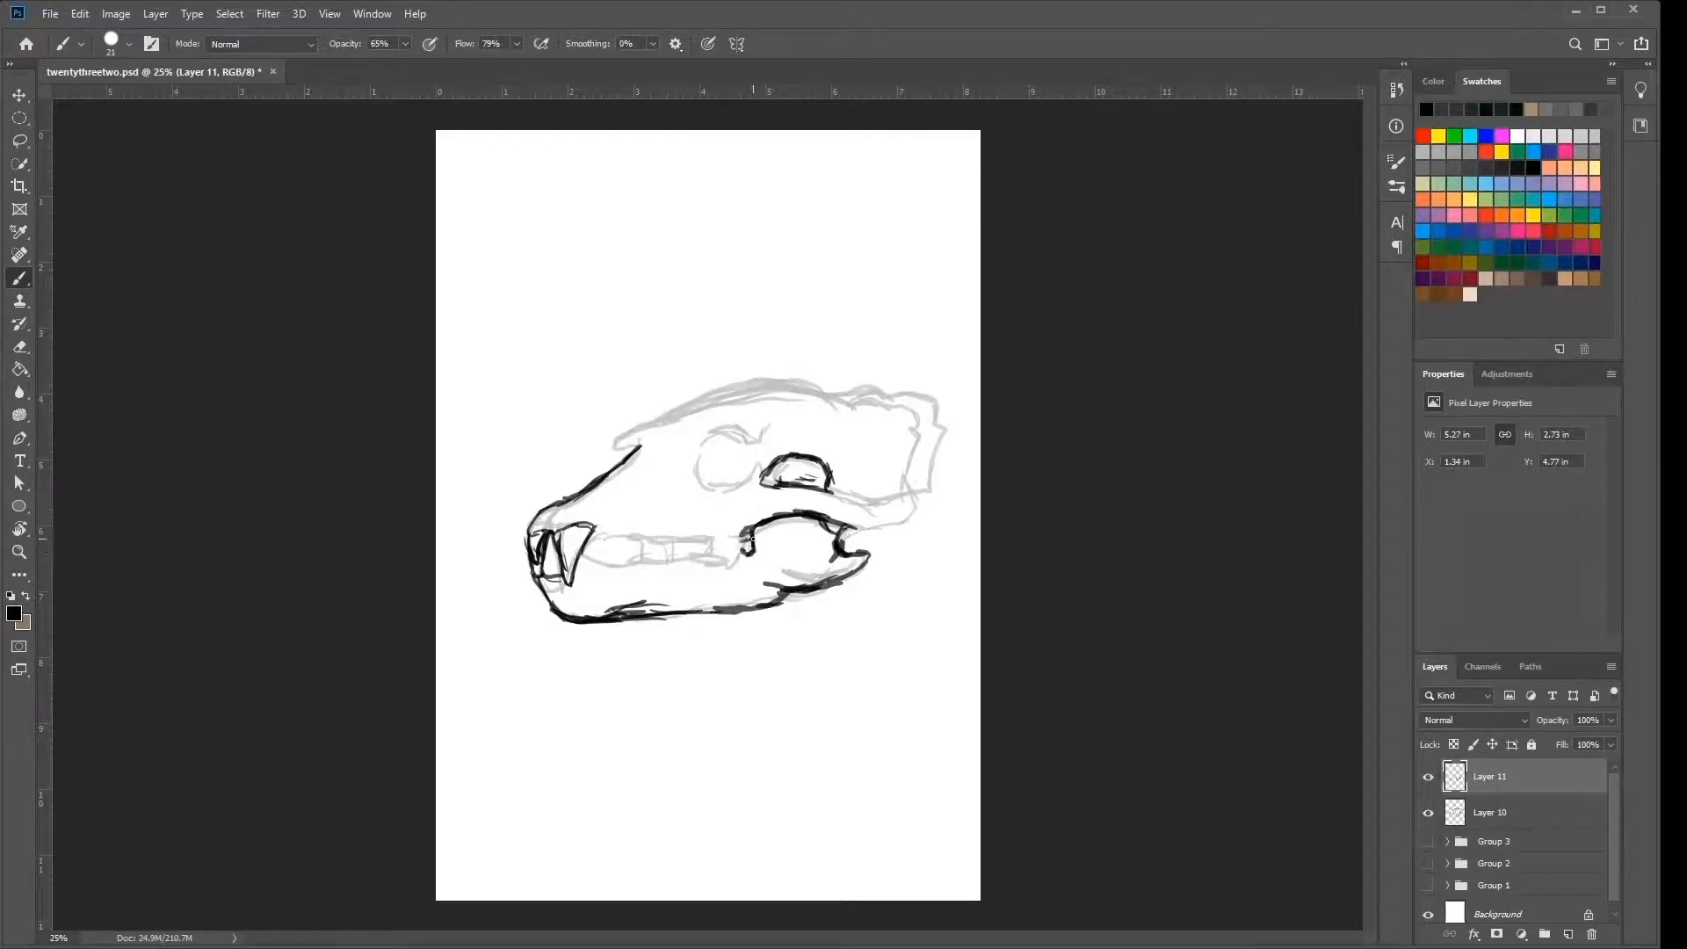
Trace the side view's lower jaw, eye socket and cranium outline in black on Layer 11.
left_click(720, 543)
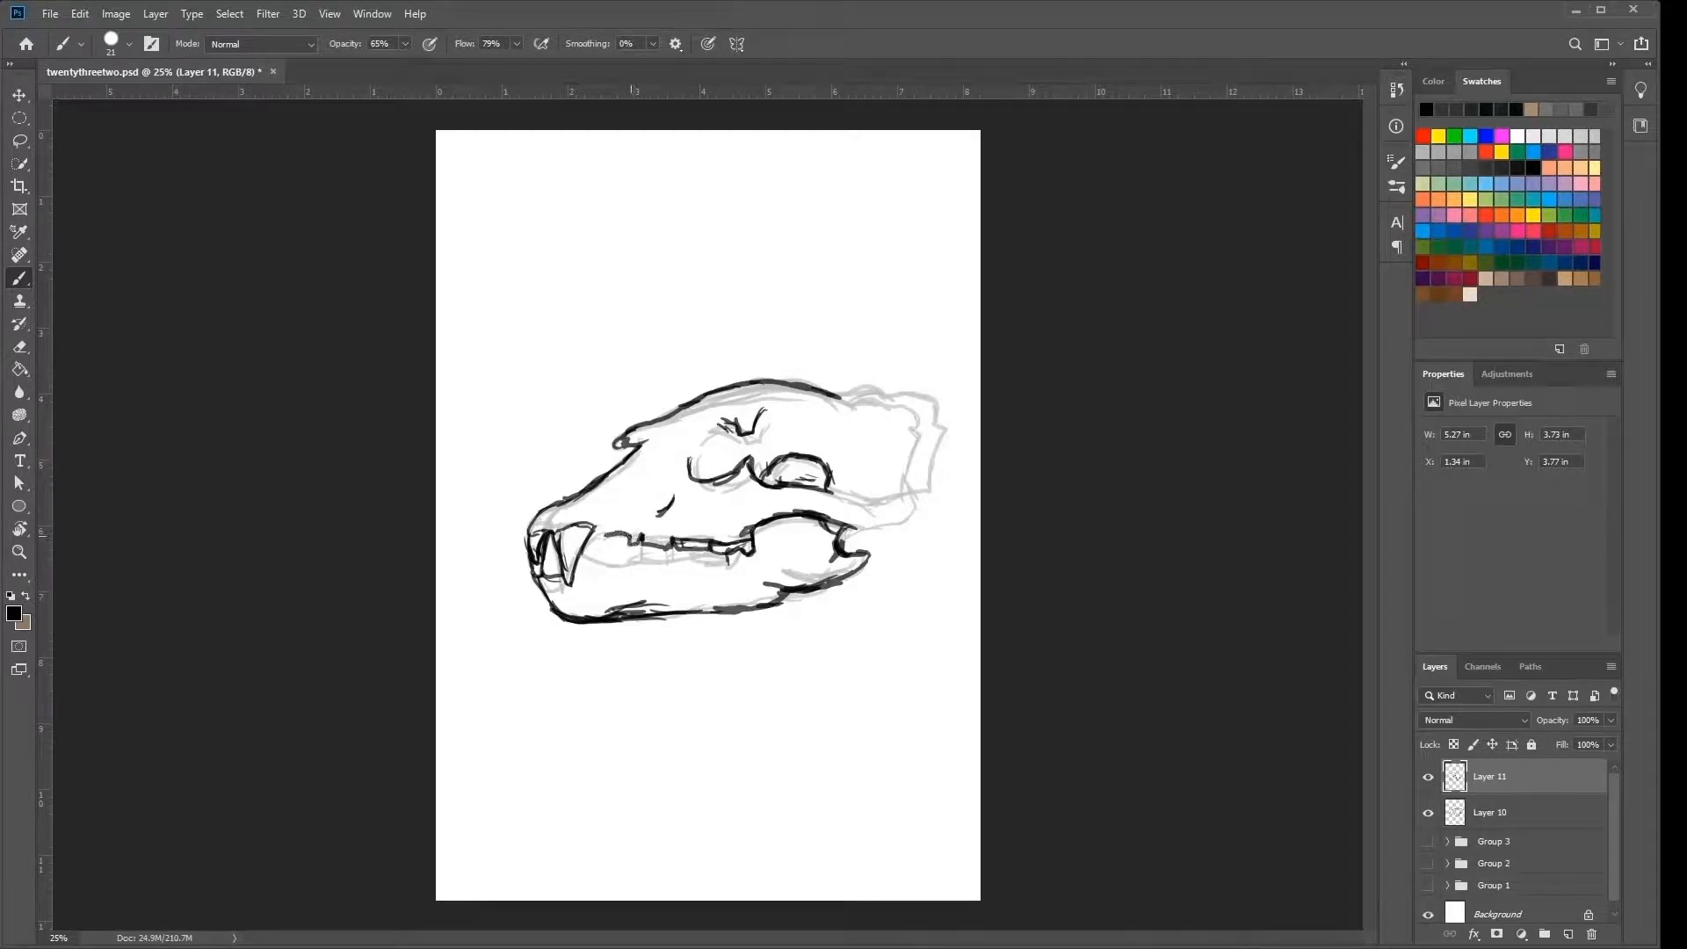
Ink the remaining side-view teeth and rear skull, hide Layers 10 and 11, and add Layer 12.
left_click_drag(602, 538, 646, 540)
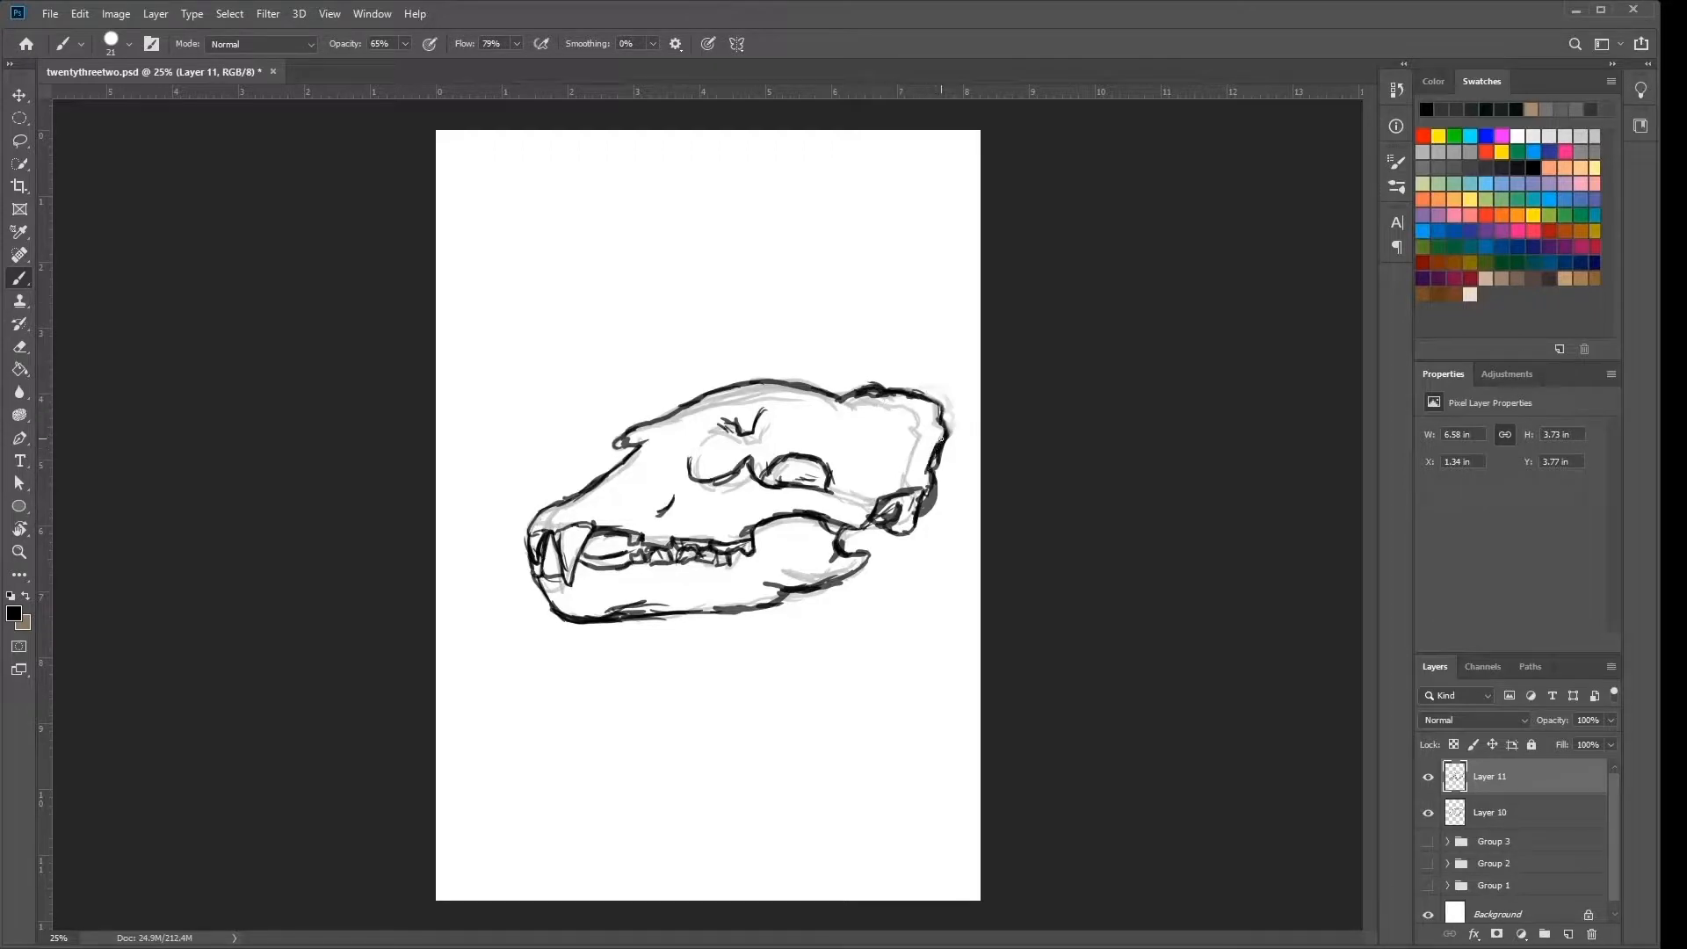
left_click(1428, 812)
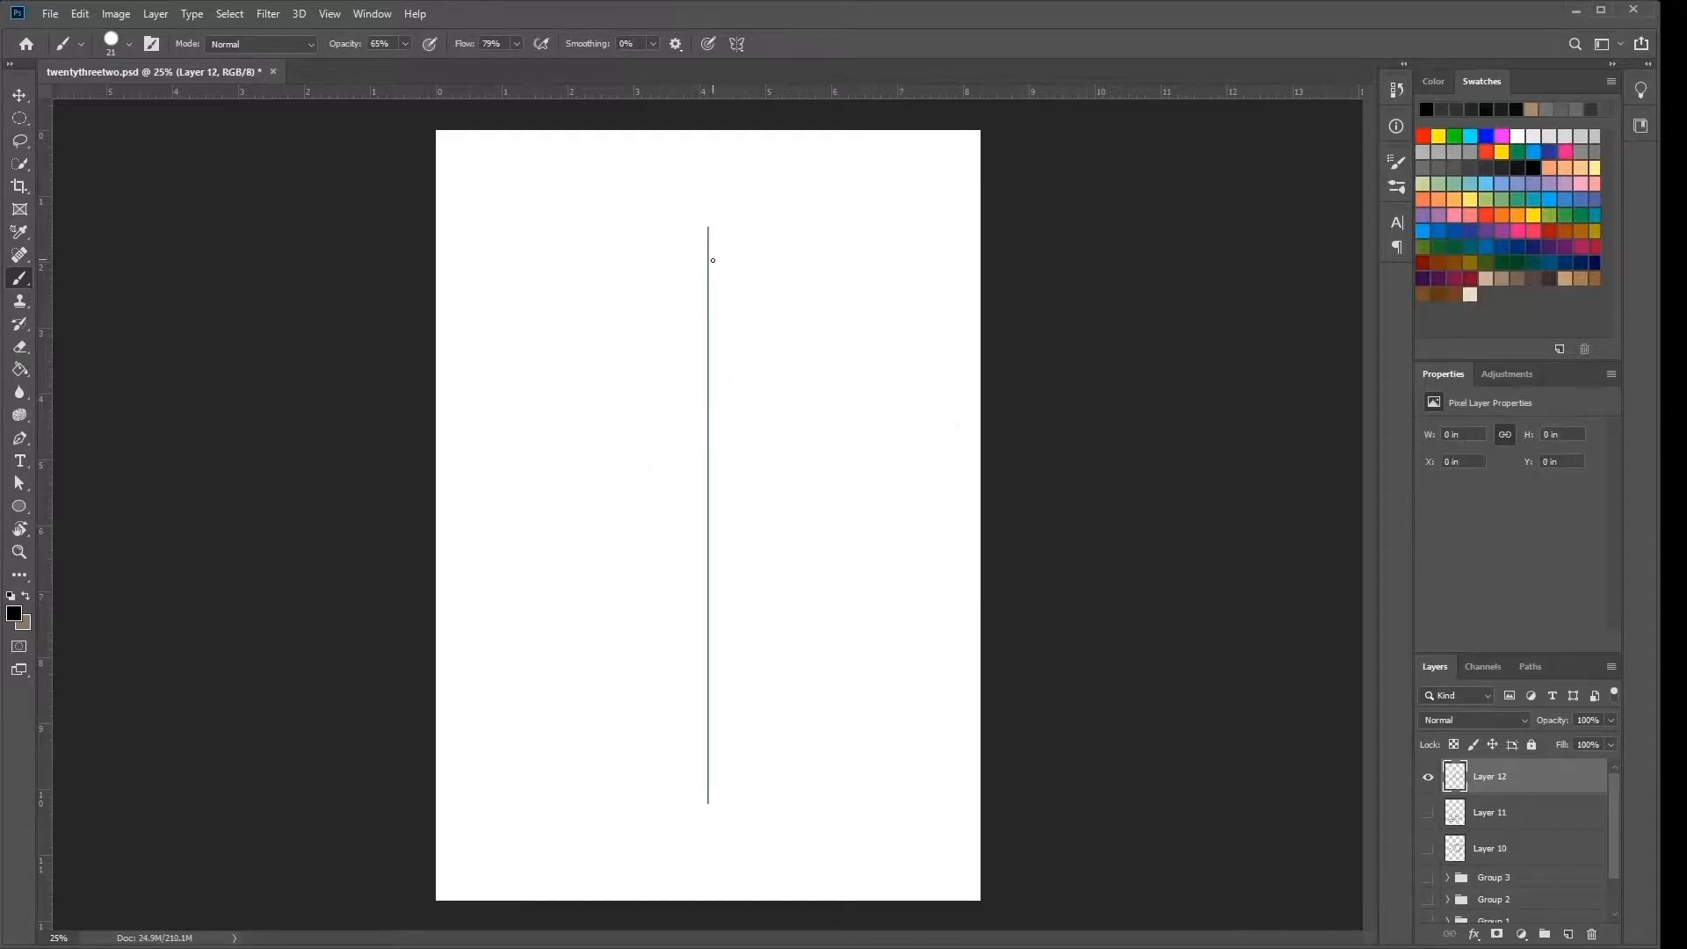
Draw the top-view skull outline, cheek arches, eye sockets and nasal opening on Layer 12.
right_click(708, 291)
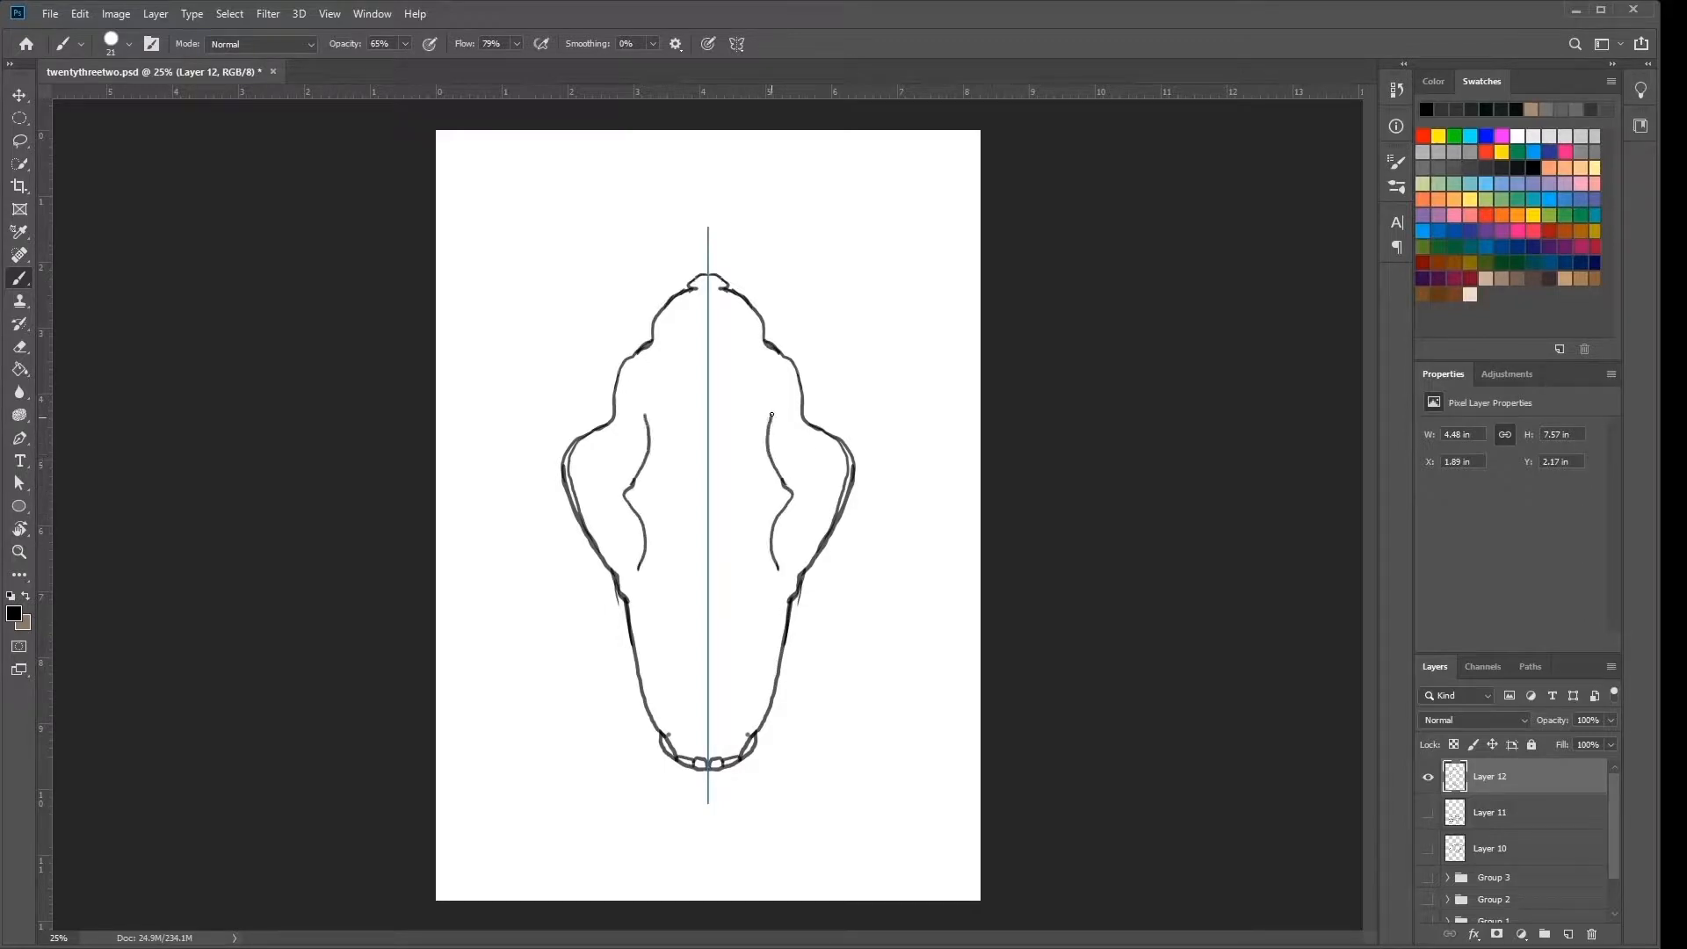
right_click(787, 463)
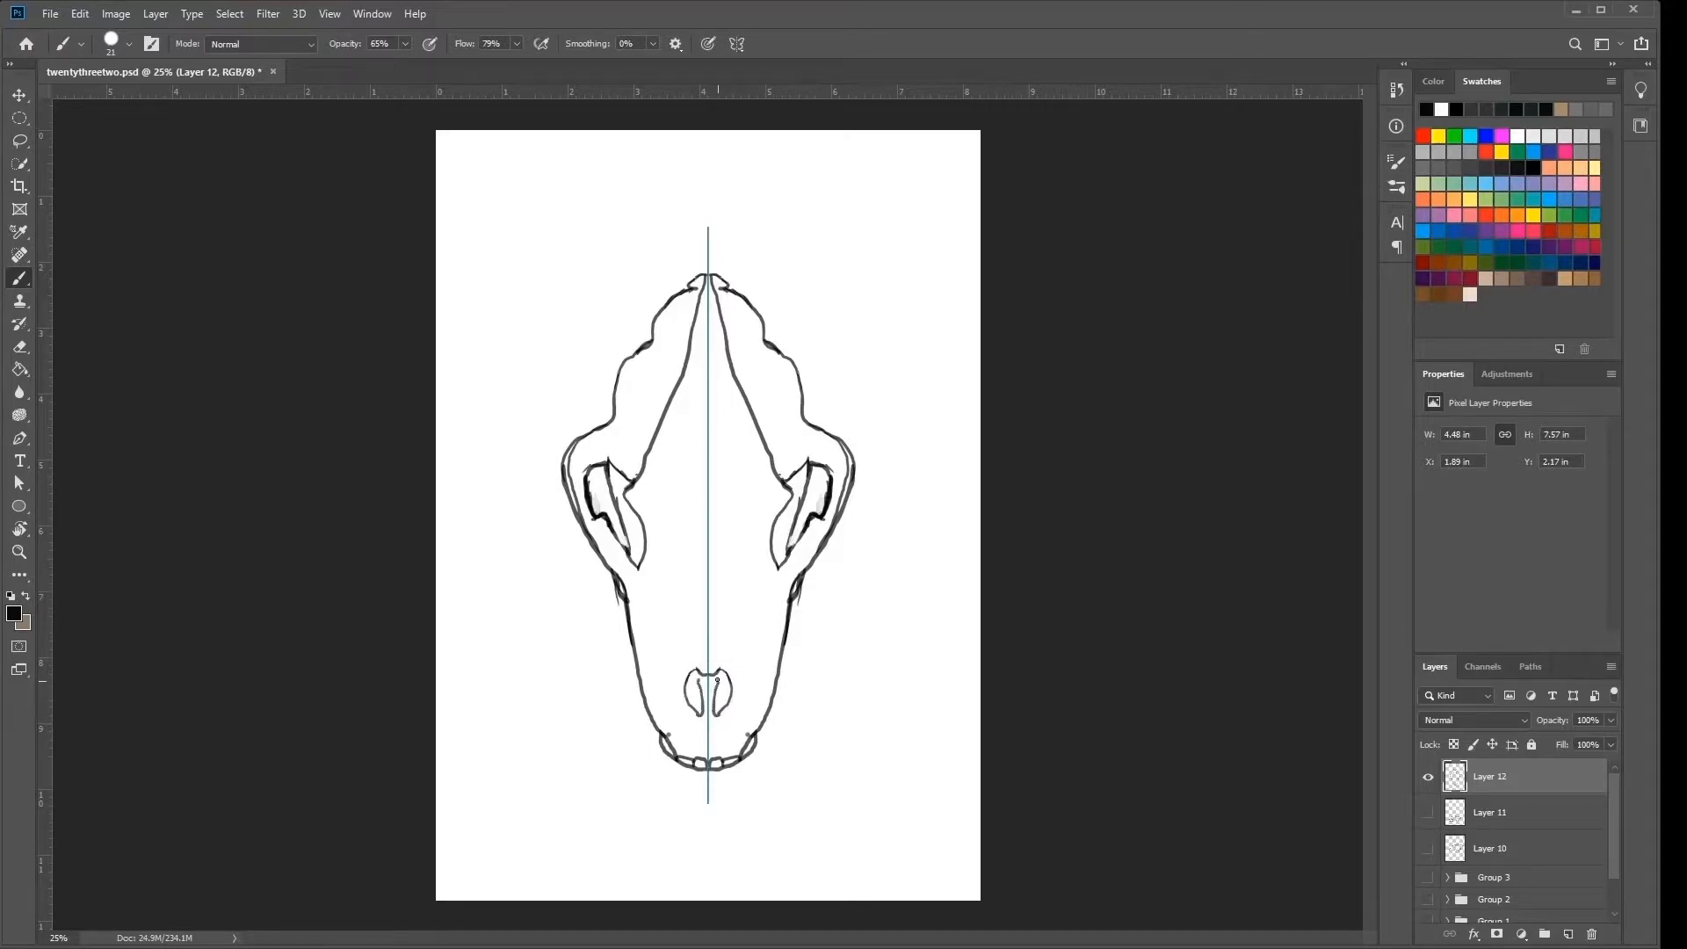
left_click(706, 683)
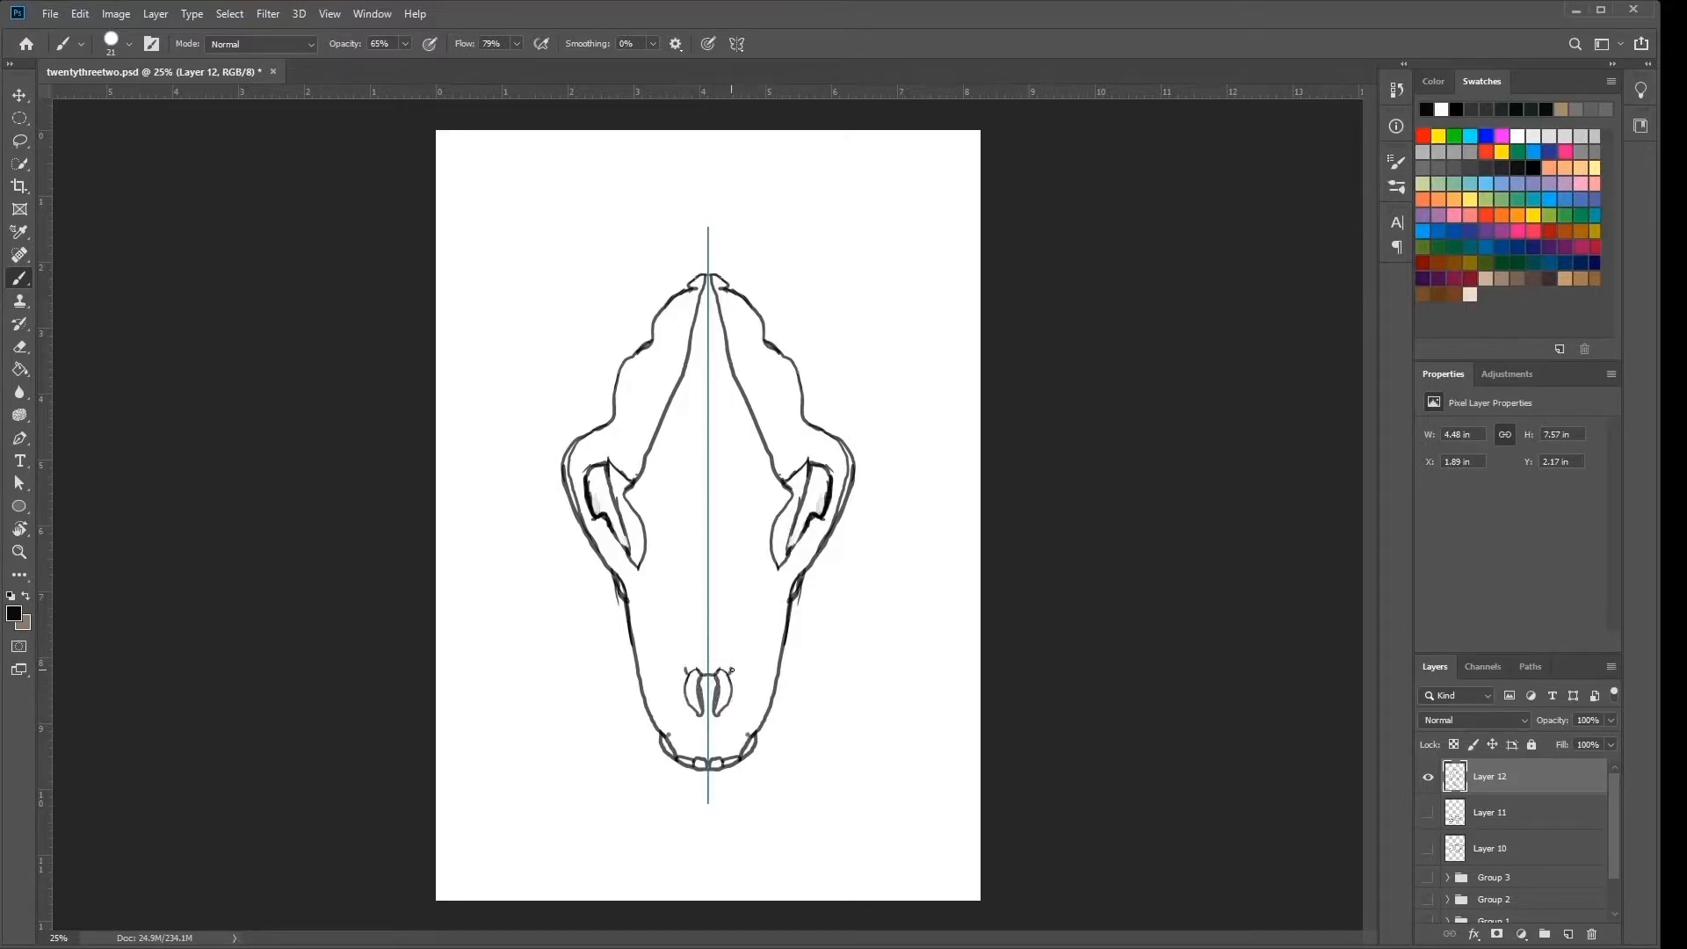